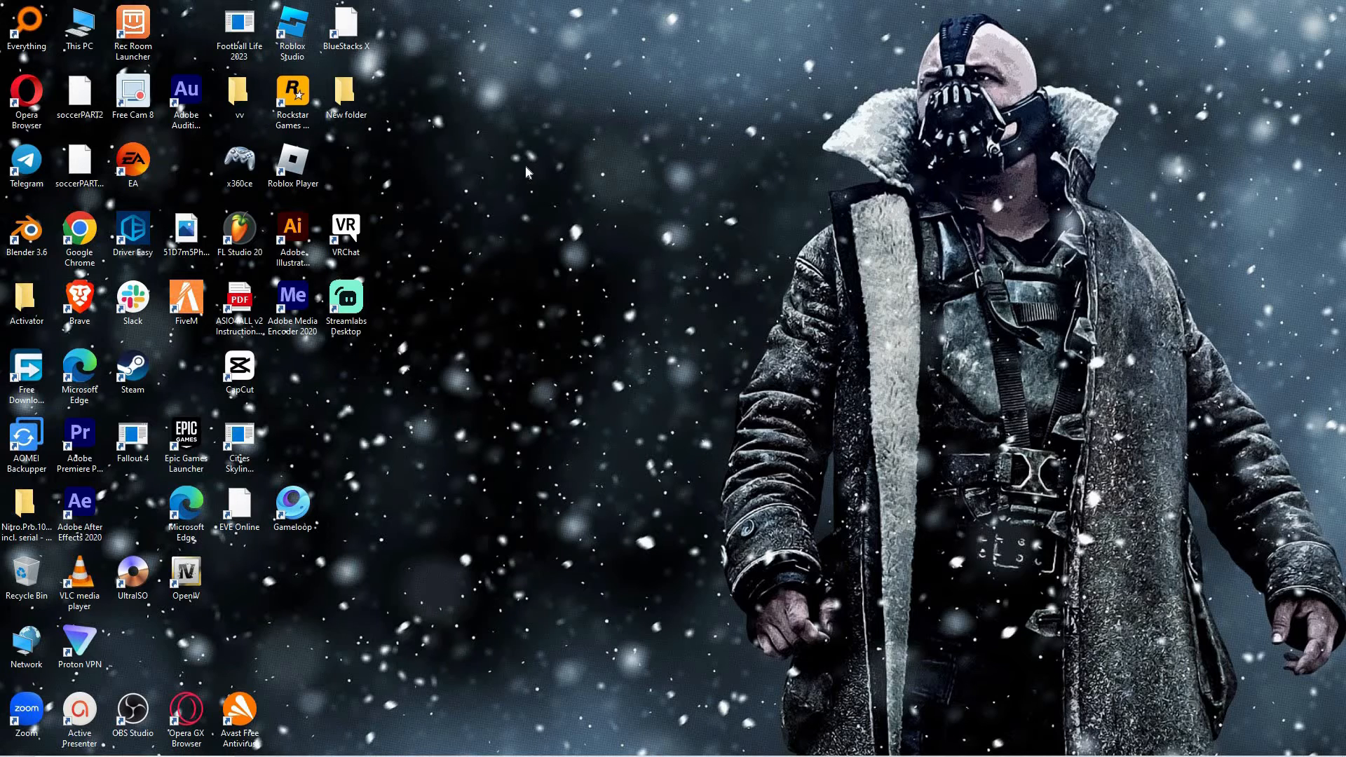
mouse_move(898, 396)
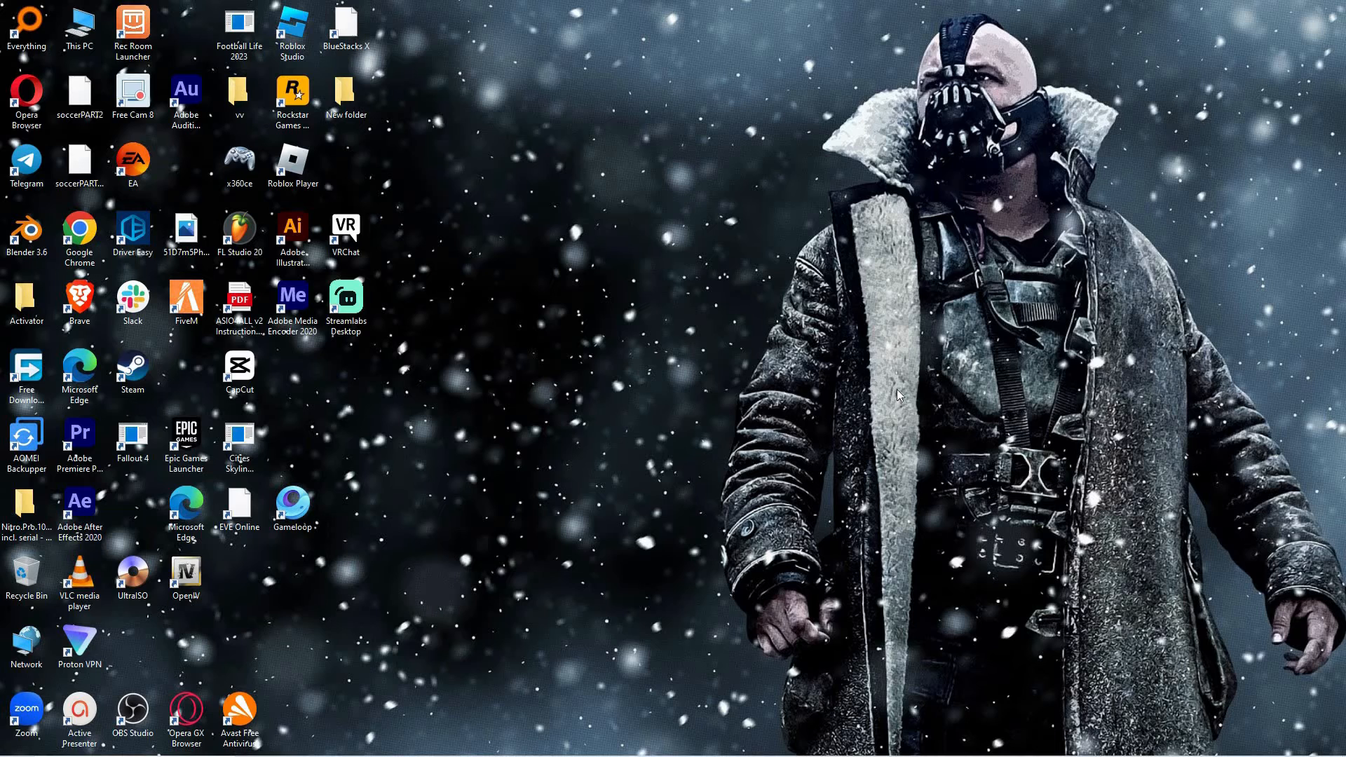
mouse_move(1166, 493)
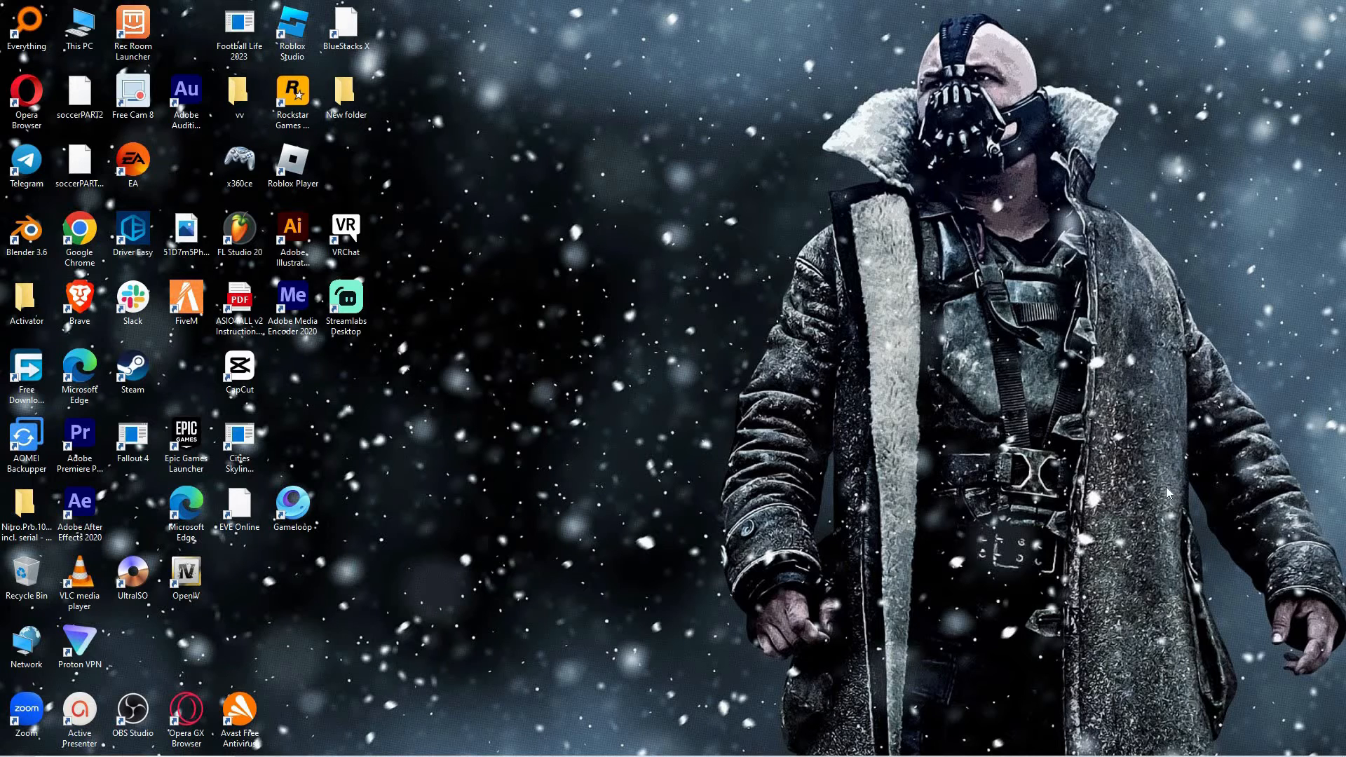
mouse_move(1142, 524)
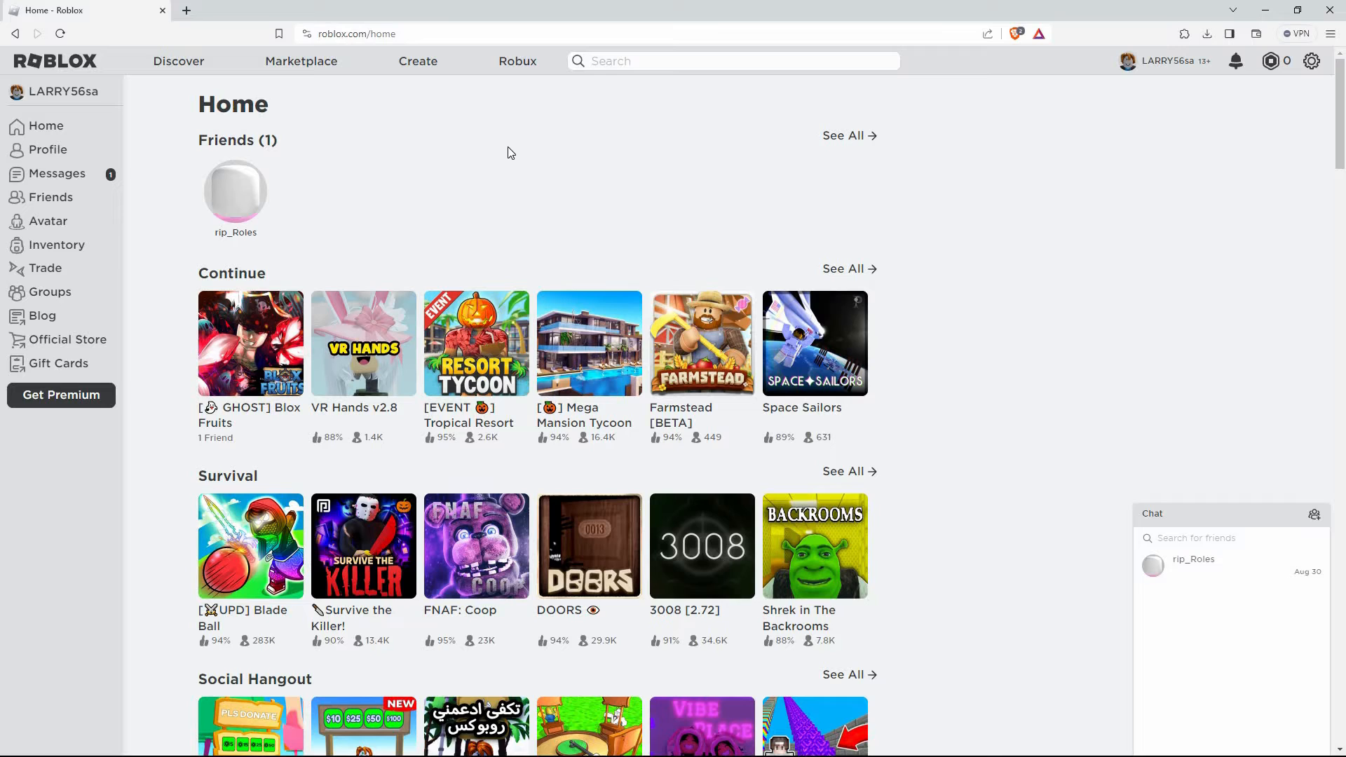
mouse_move(530, 154)
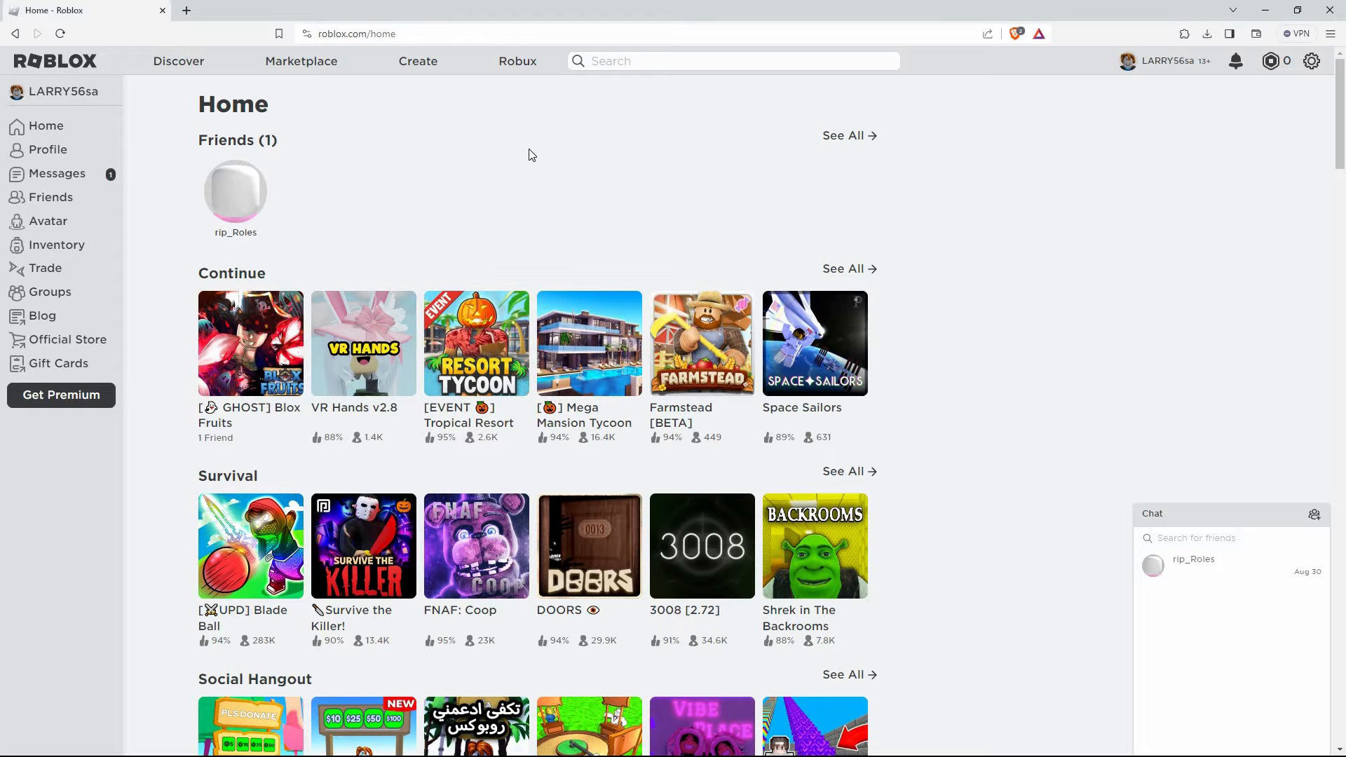
mouse_move(537, 154)
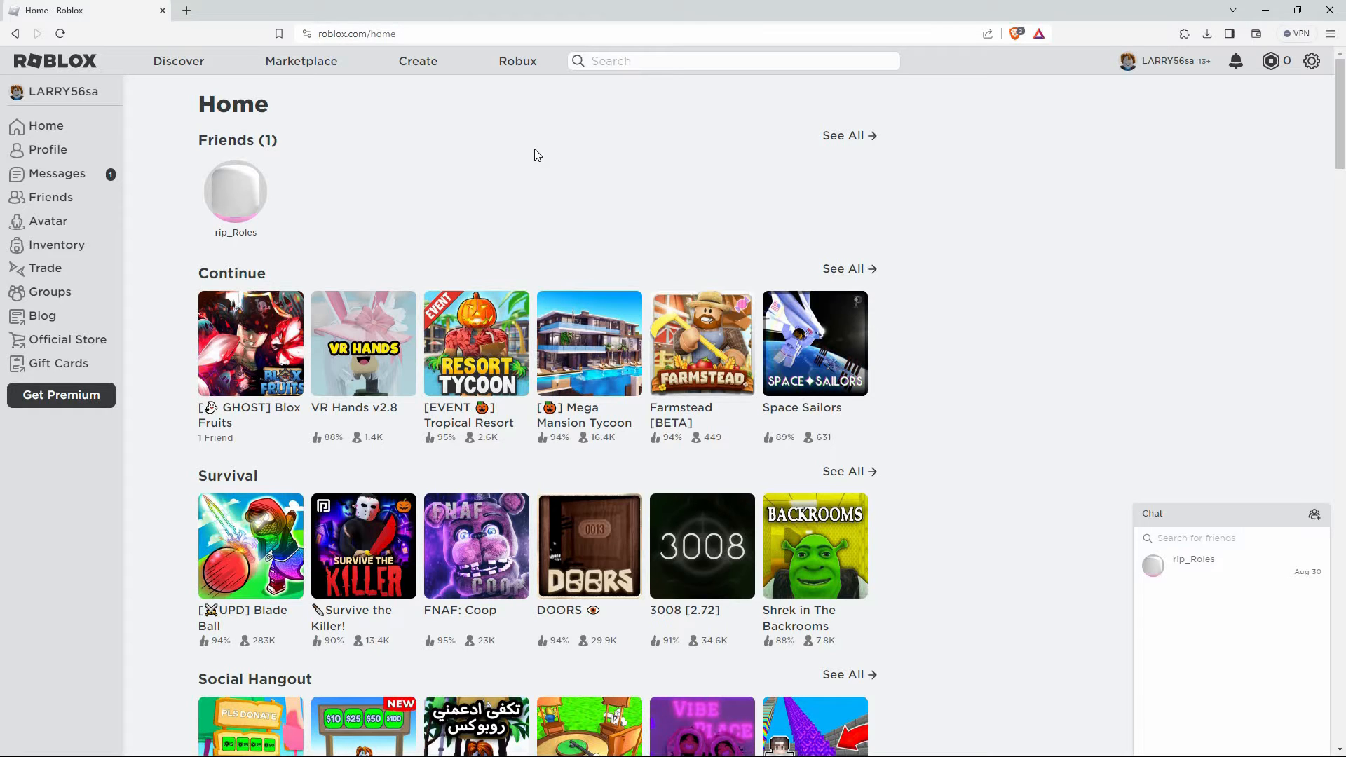
mouse_move(526, 154)
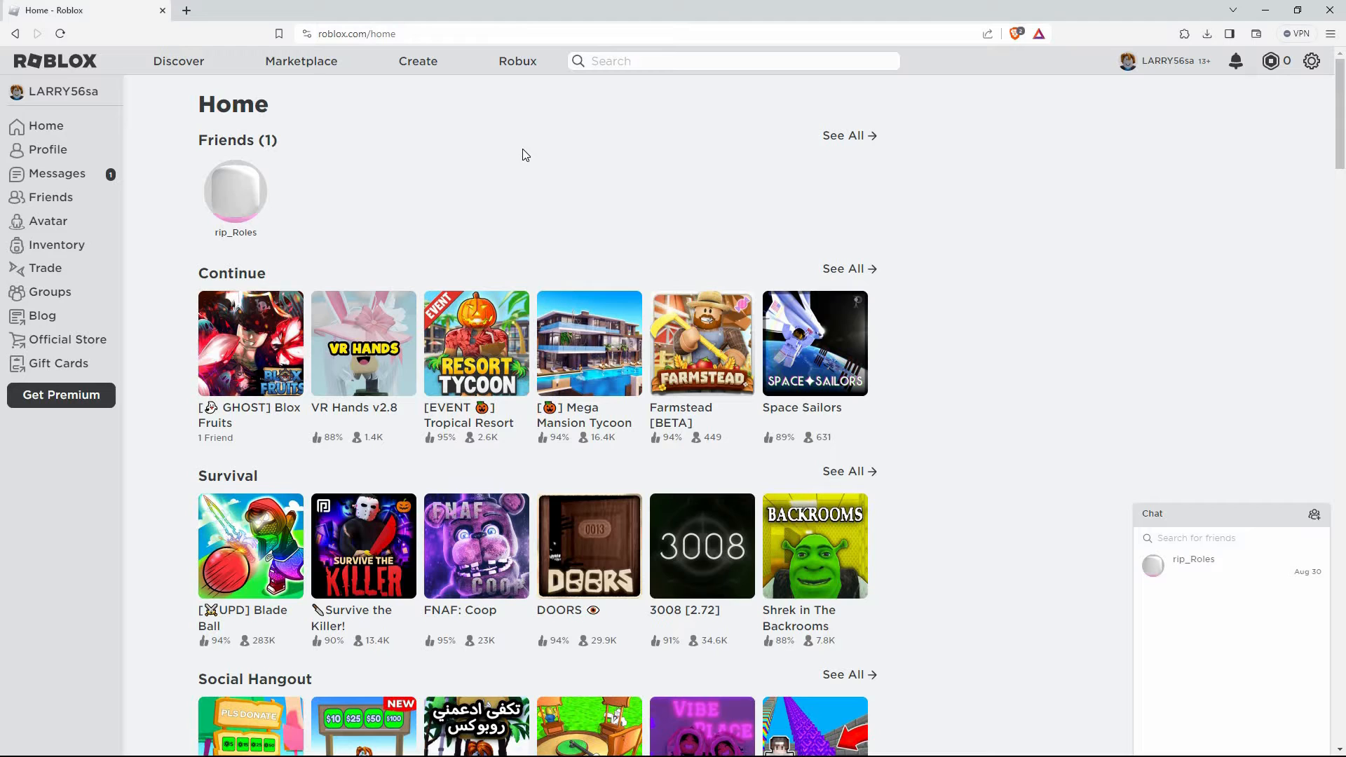
mouse_move(505, 174)
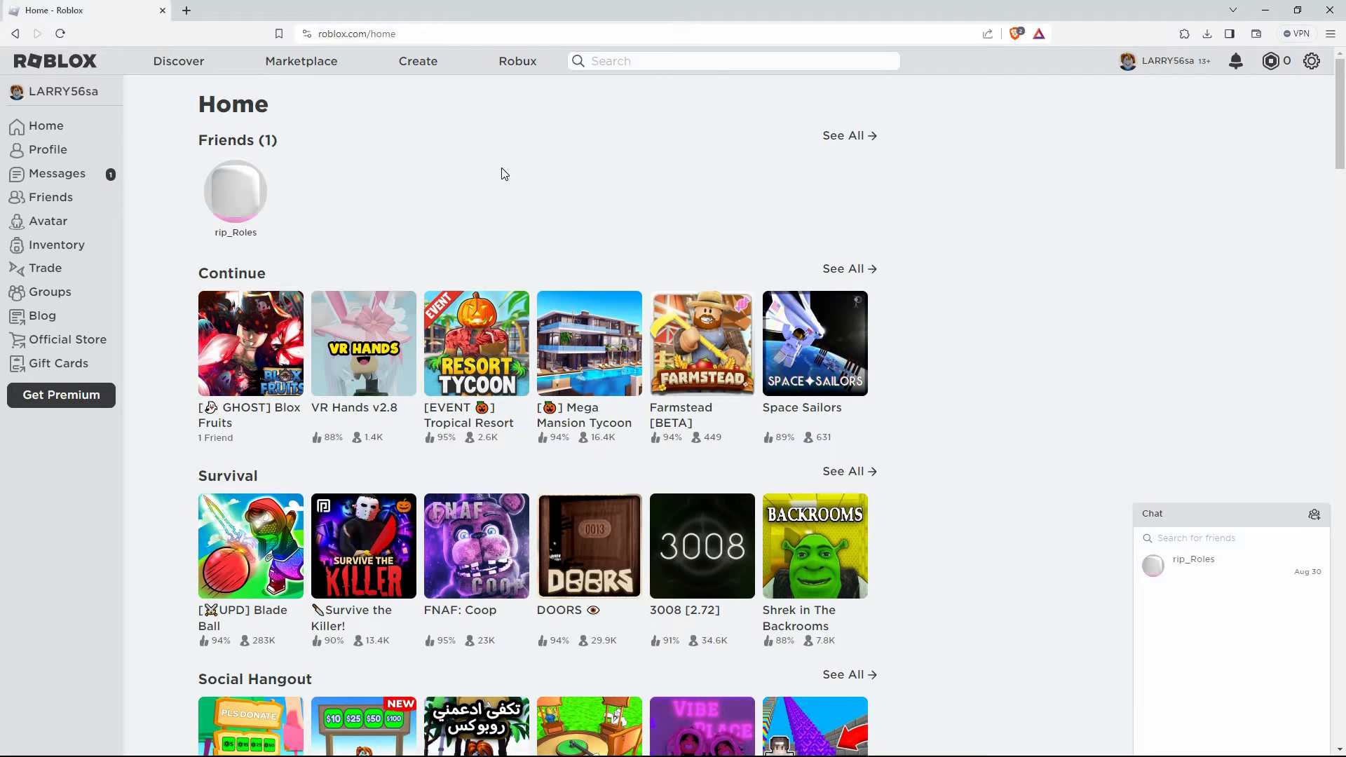
mouse_move(444, 172)
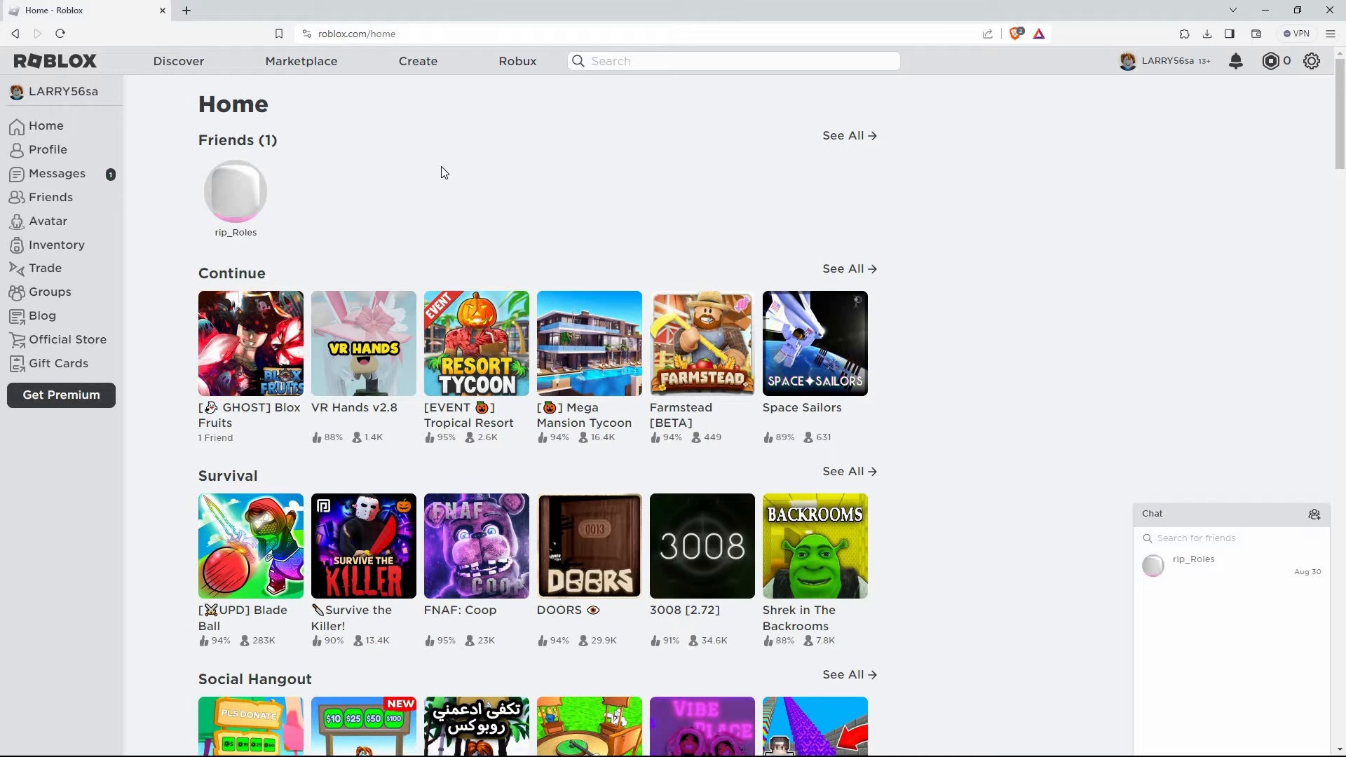
mouse_move(287, 195)
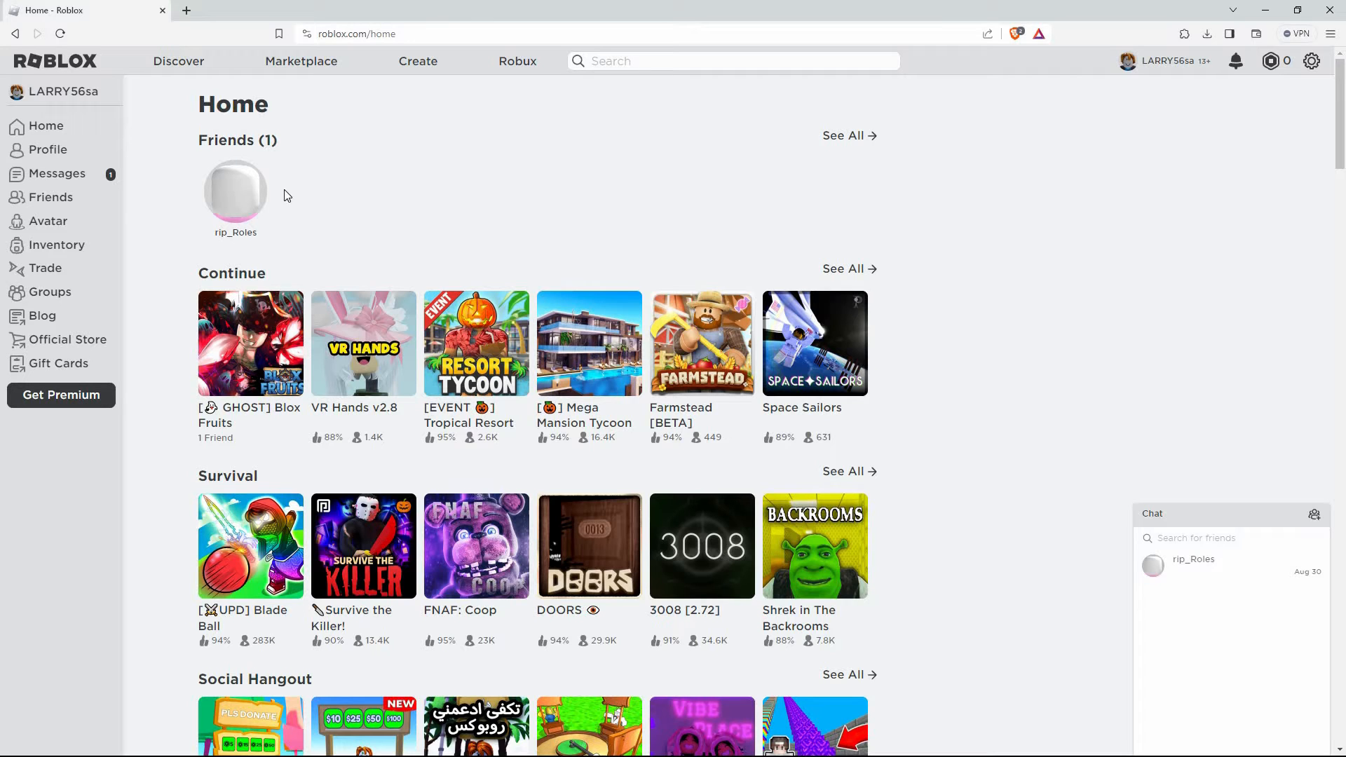
mouse_move(131, 198)
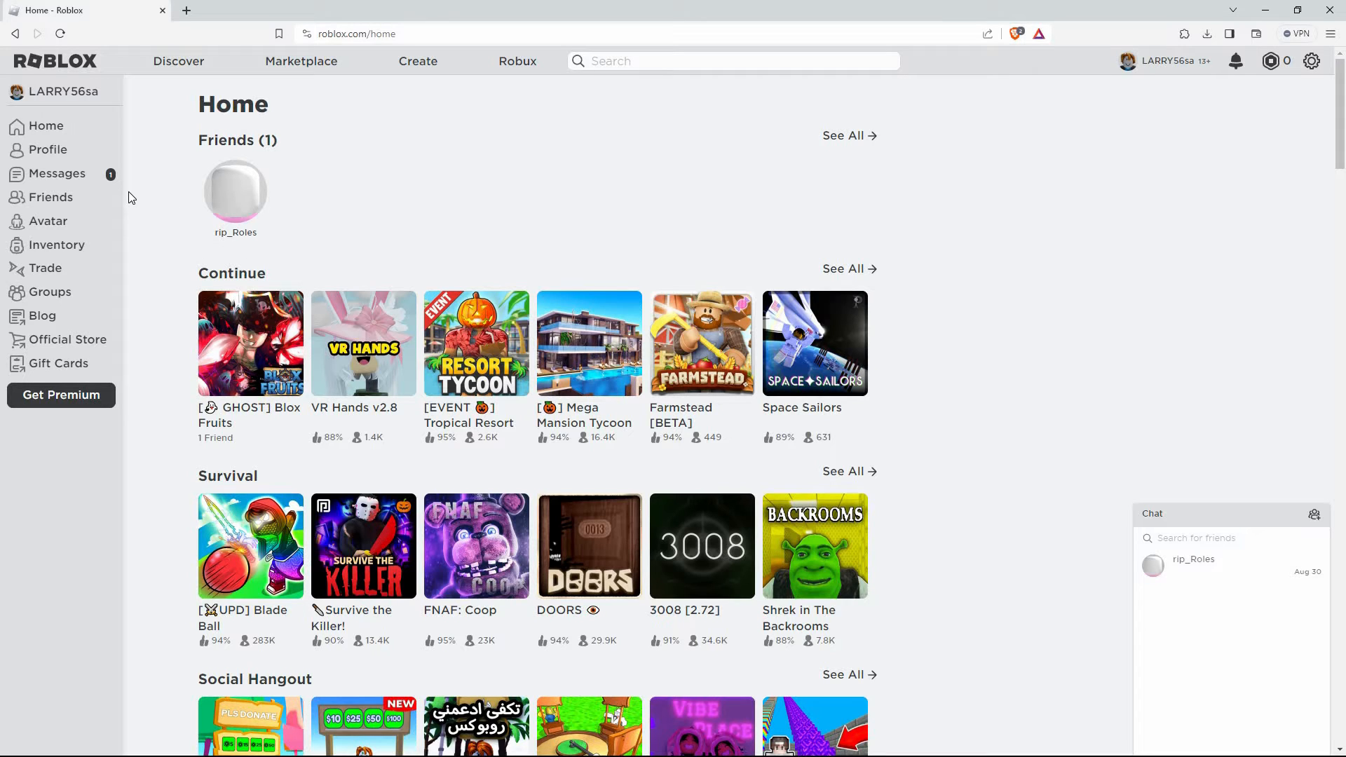
Go to the Groups section from the Roblox home page sidebar.
left_click(51, 291)
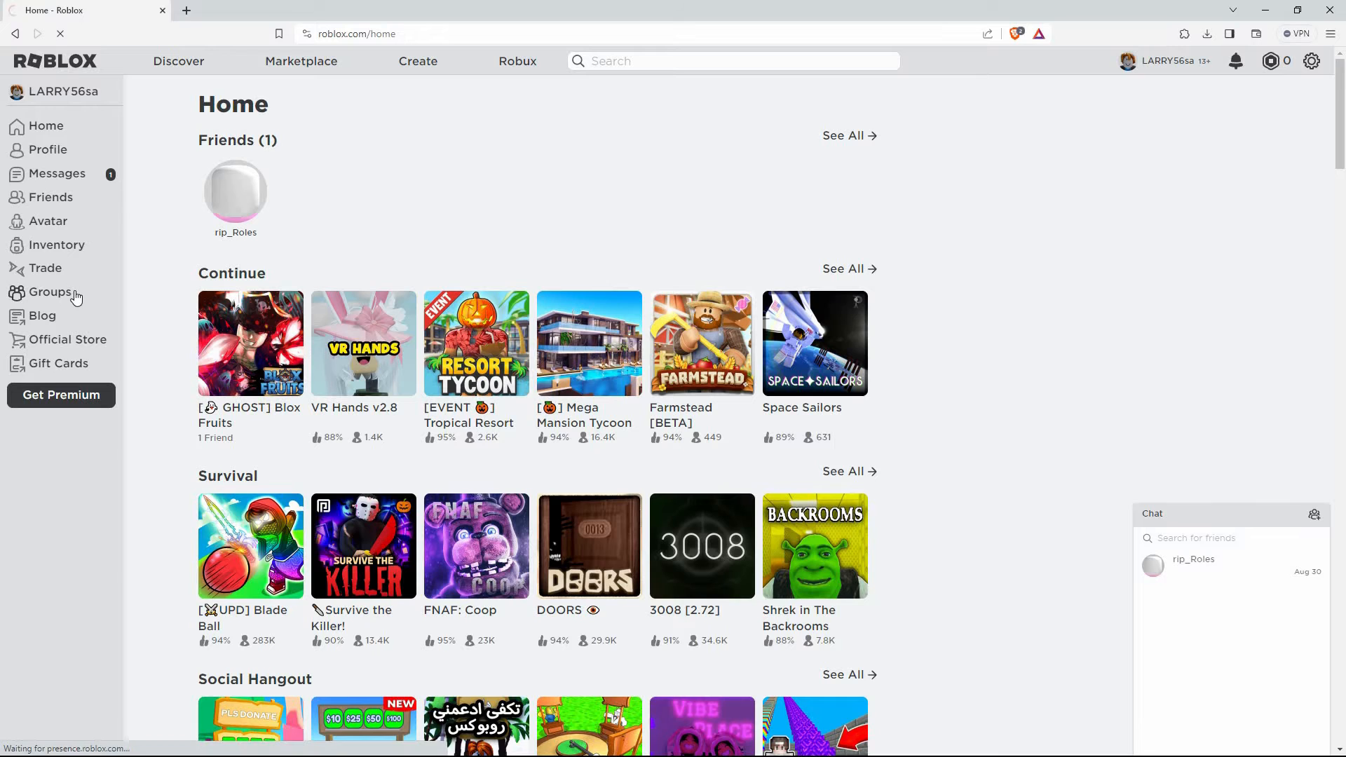
From the Broken Wand Studios page, go to More Groups to browse featured groups.
left_click(49, 291)
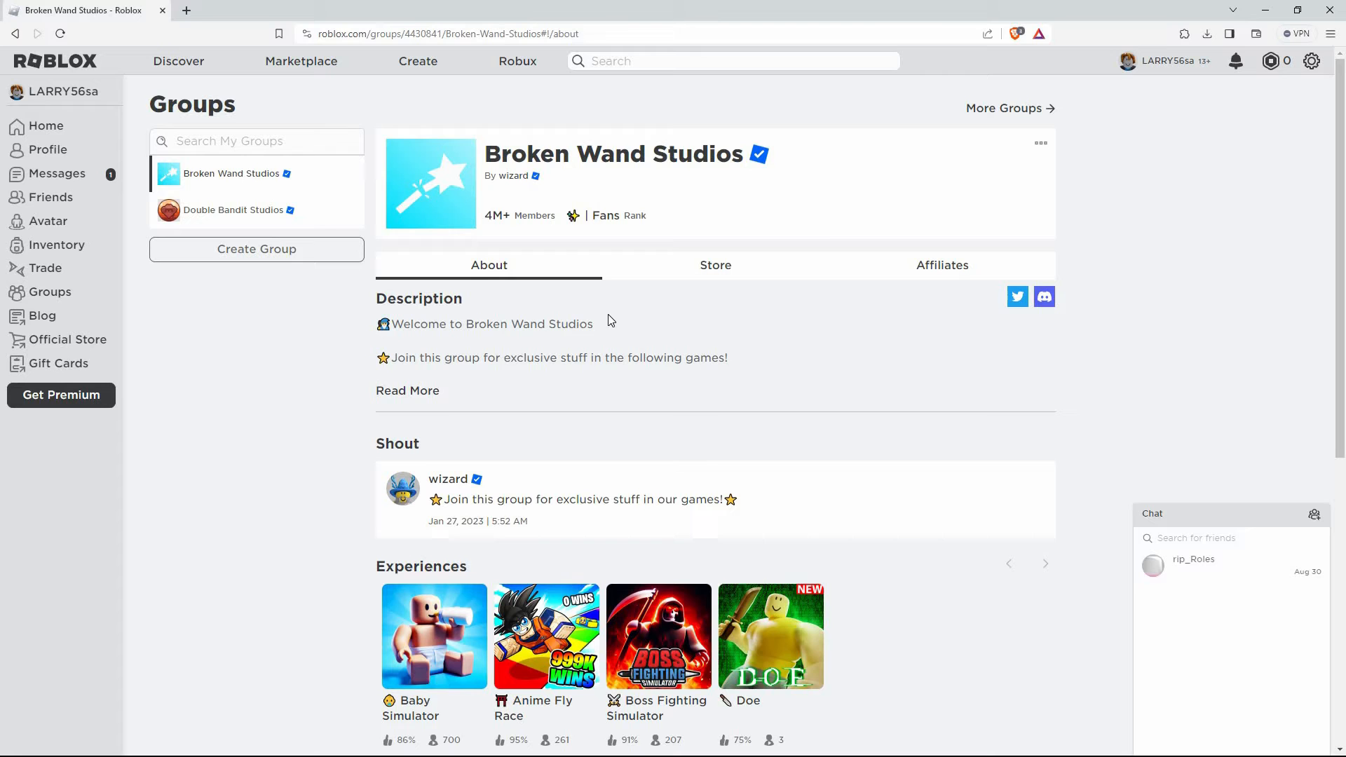
left_click(1004, 108)
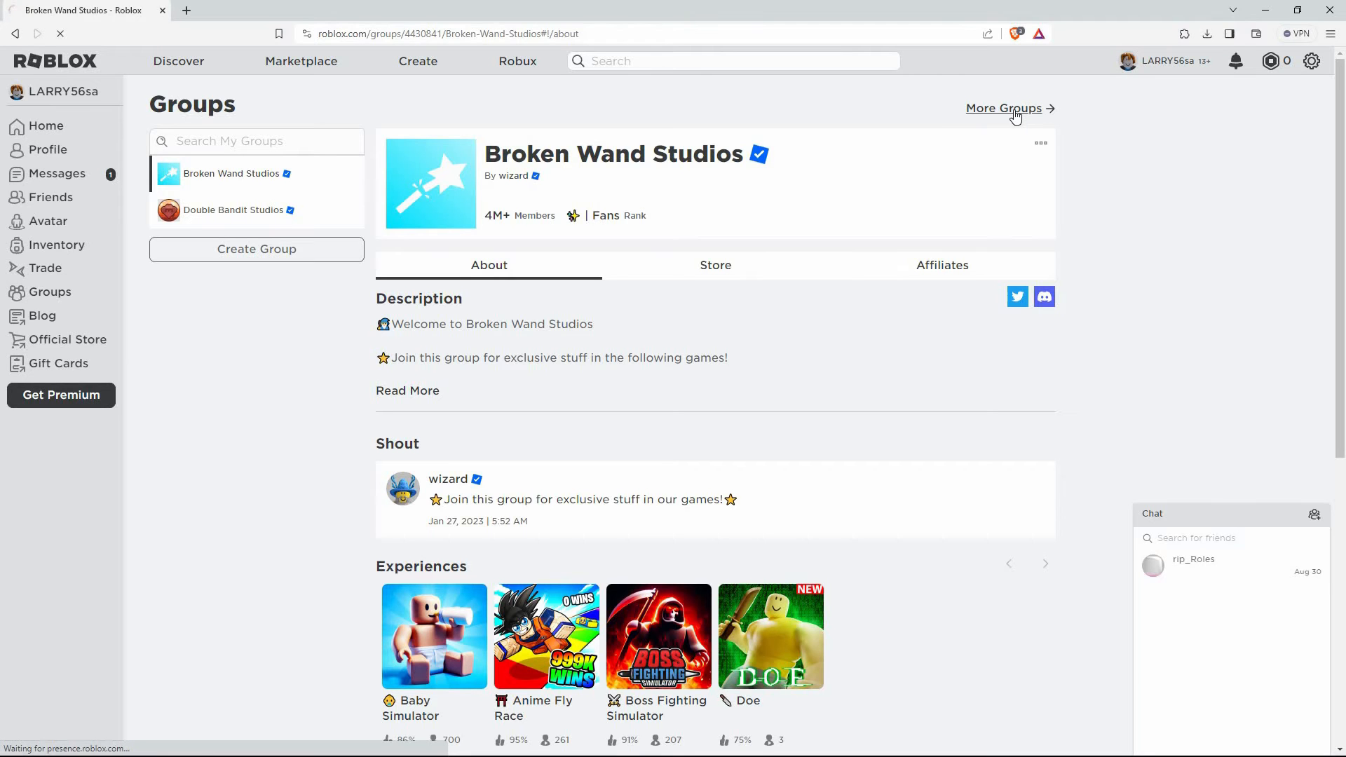
left_click(1003, 108)
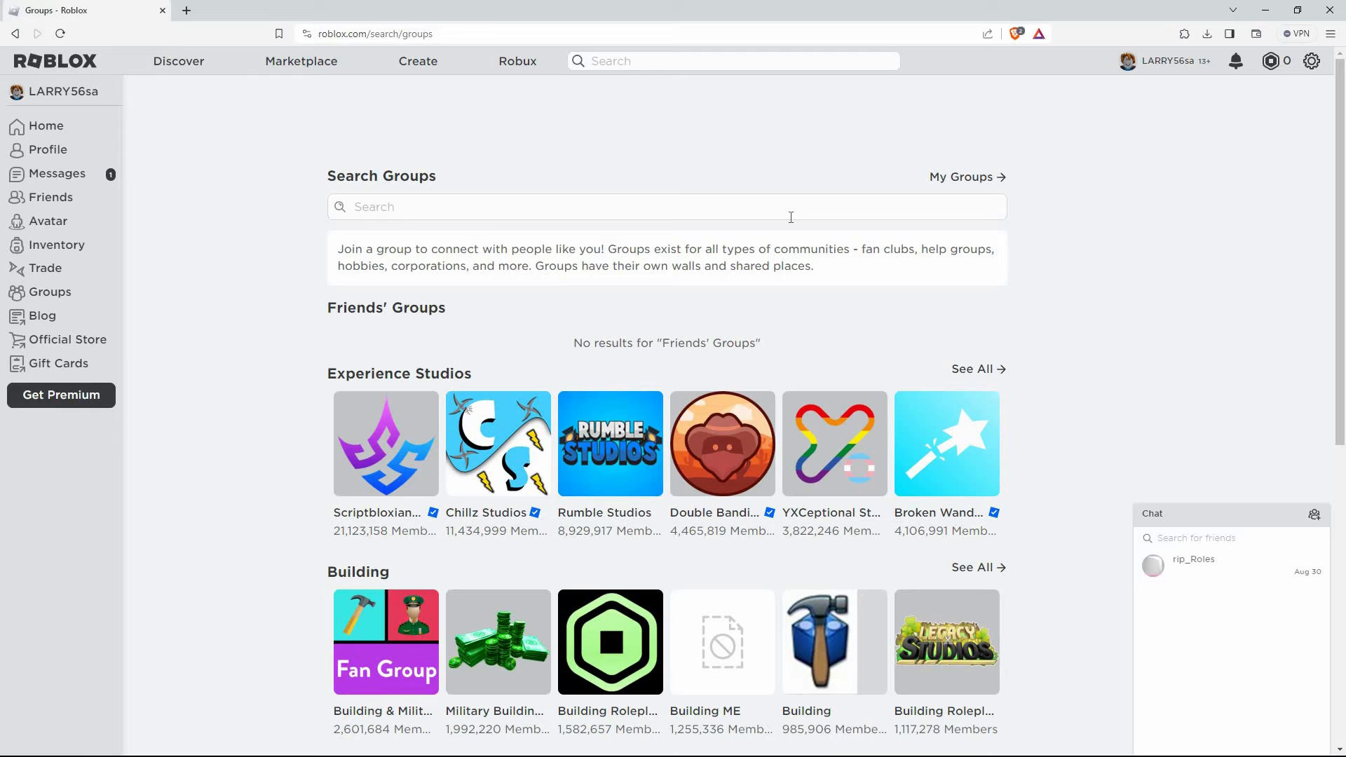
Join Scriptbloxian Studios from the Experience Studios listing.
left_click(385, 443)
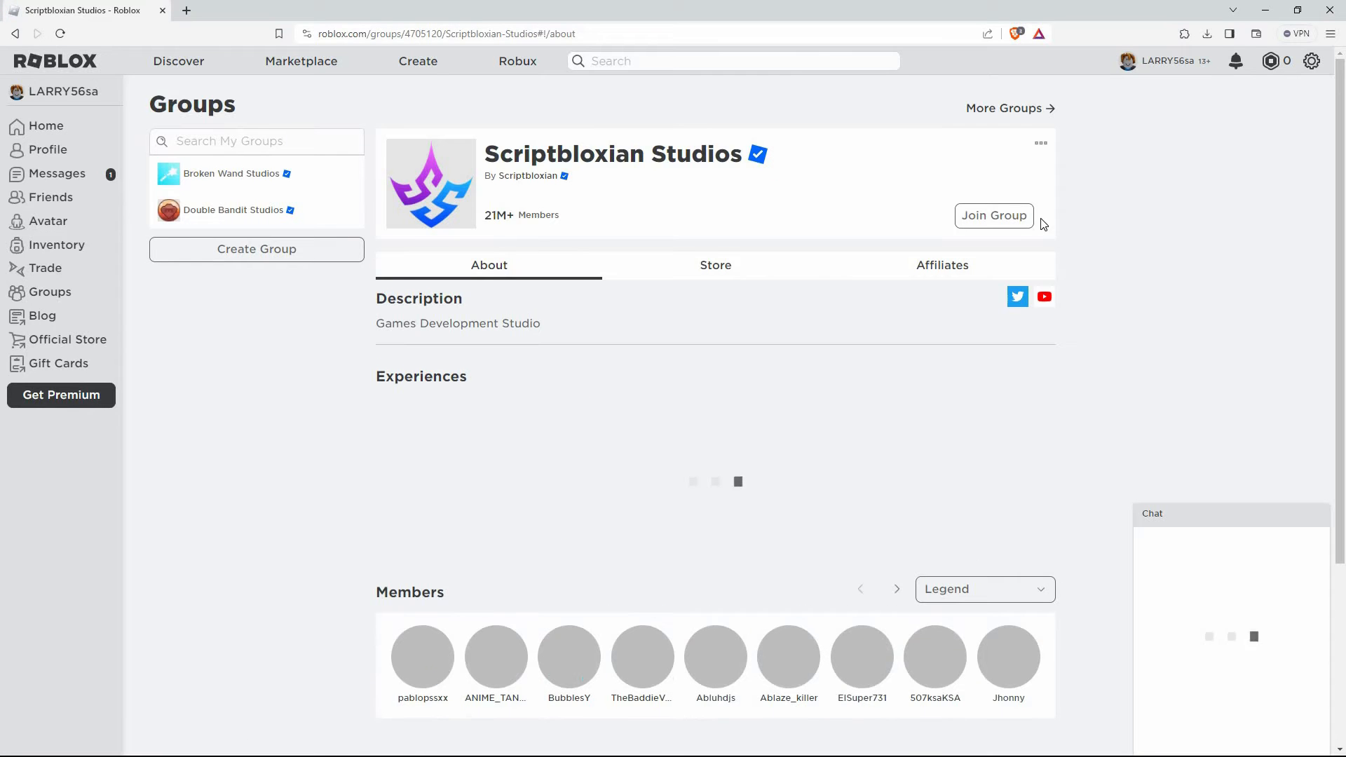
left_click(993, 216)
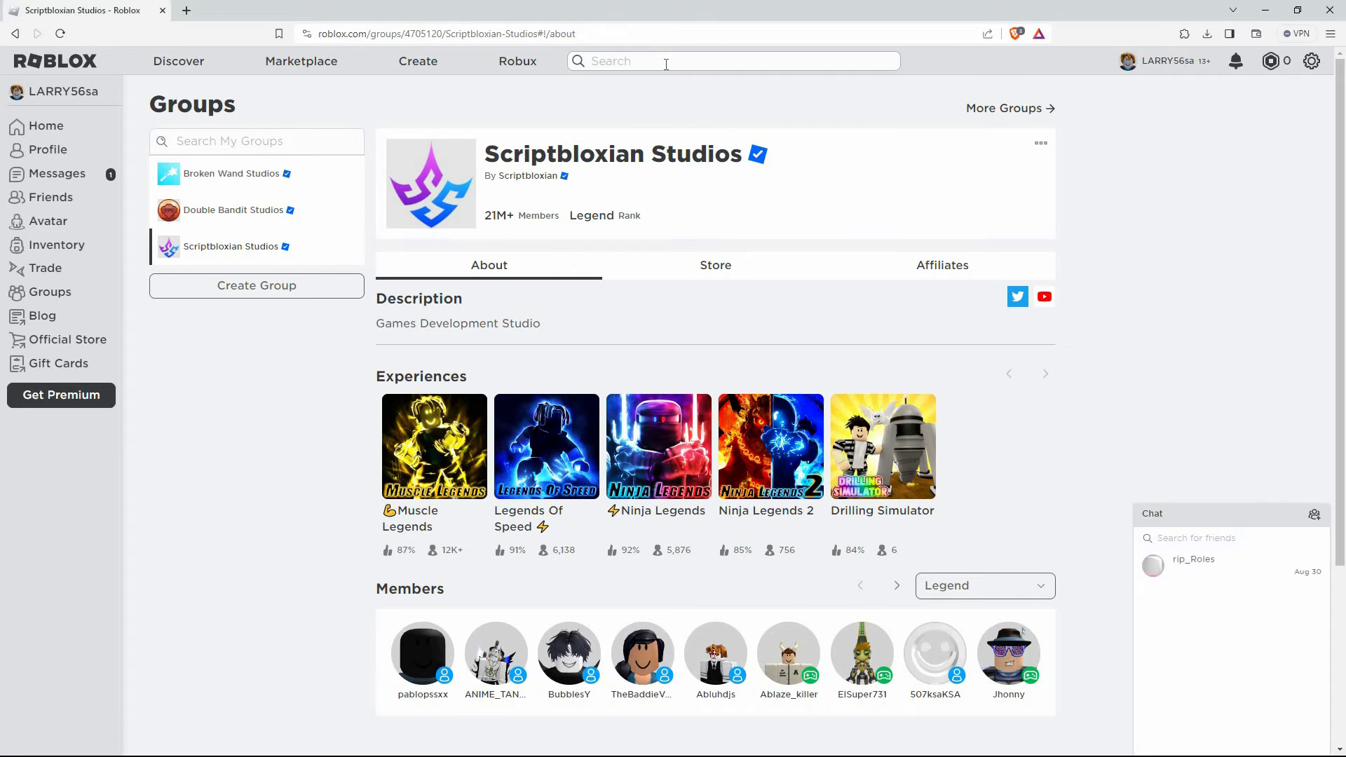
Search groups for 'land' and join Froggy Land - Games as a Member.
type("land")
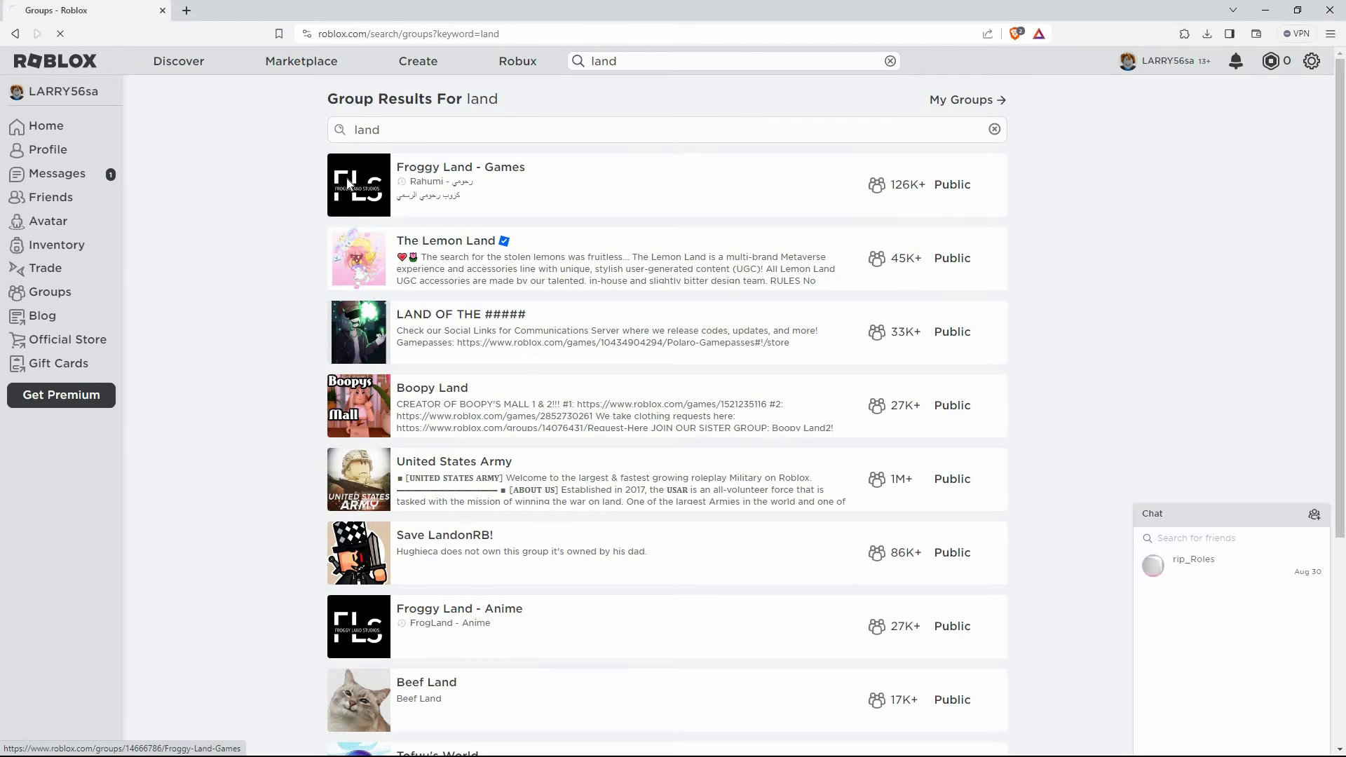
left_click(460, 167)
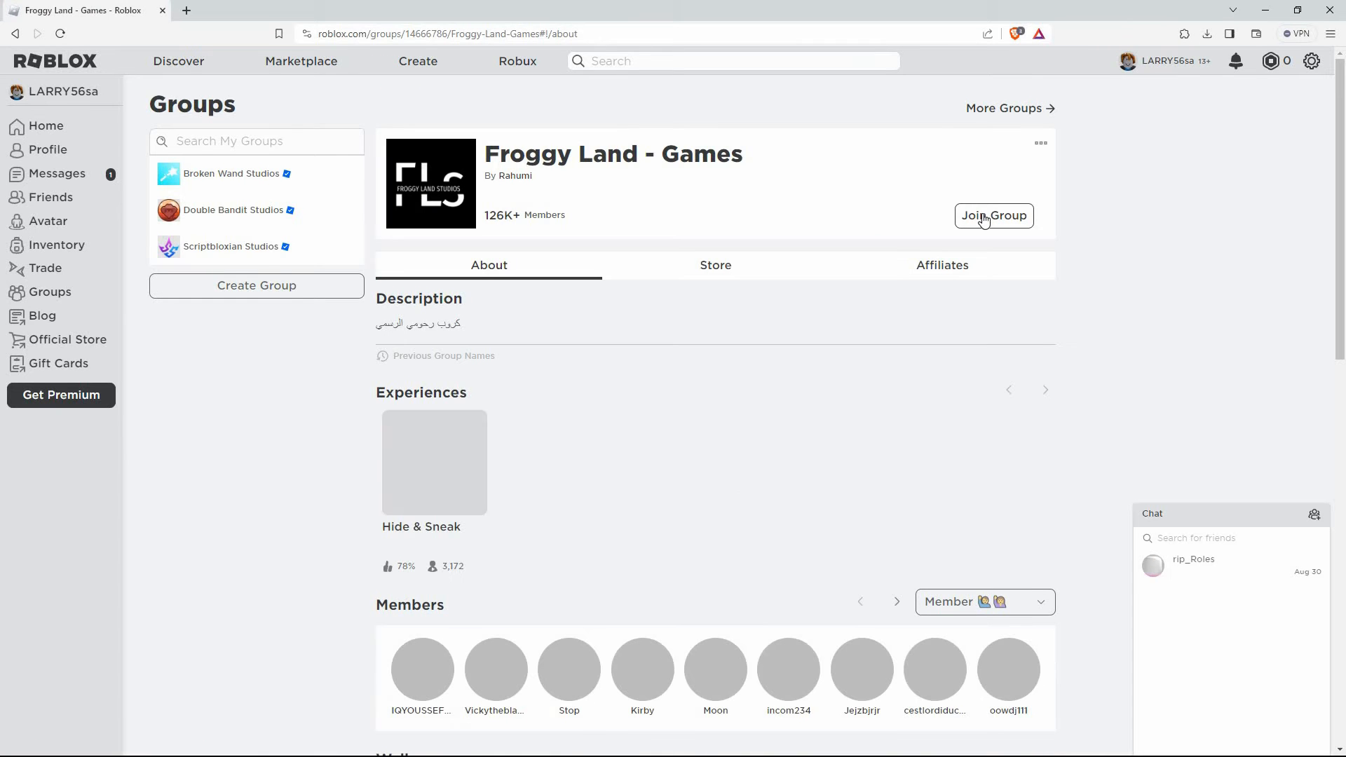
left_click(992, 216)
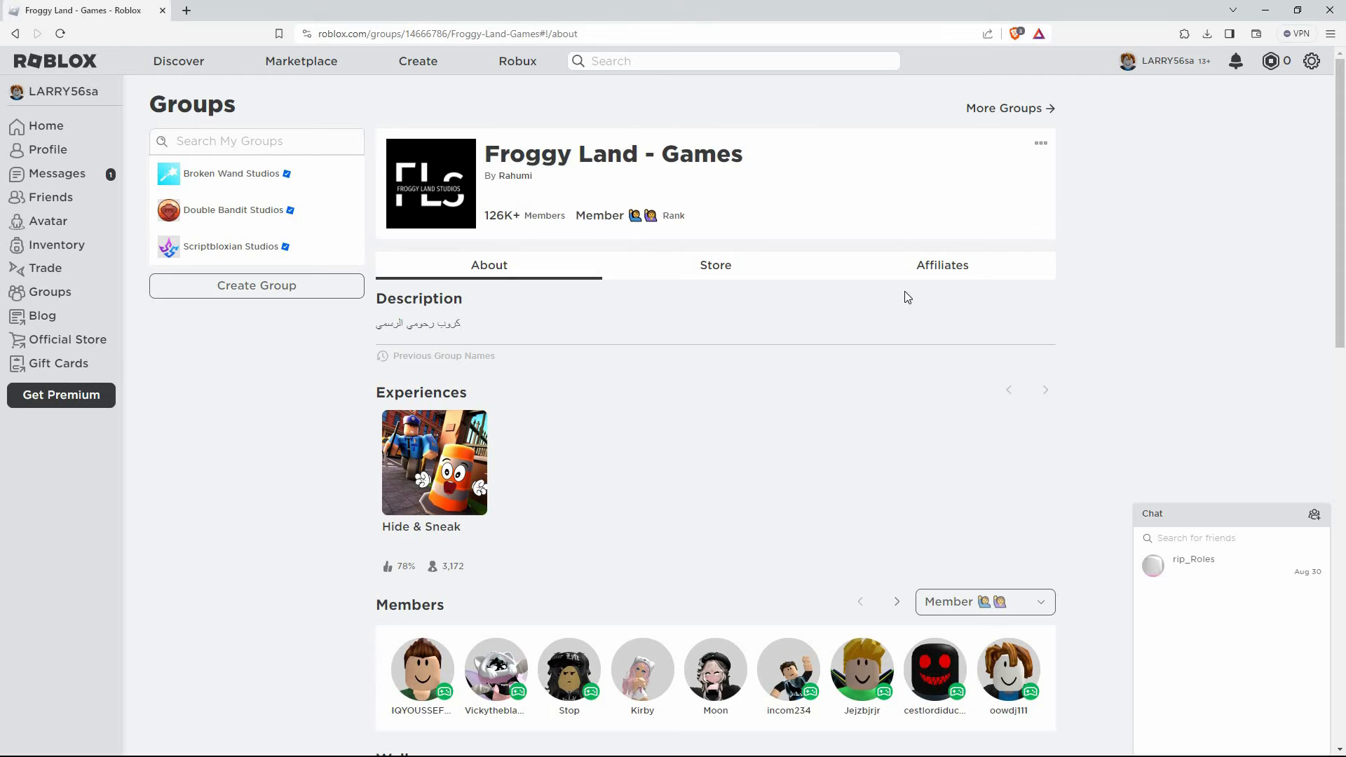
Leave Froggy Land - Games via the ... menu and confirm with Yes.
left_click(1041, 144)
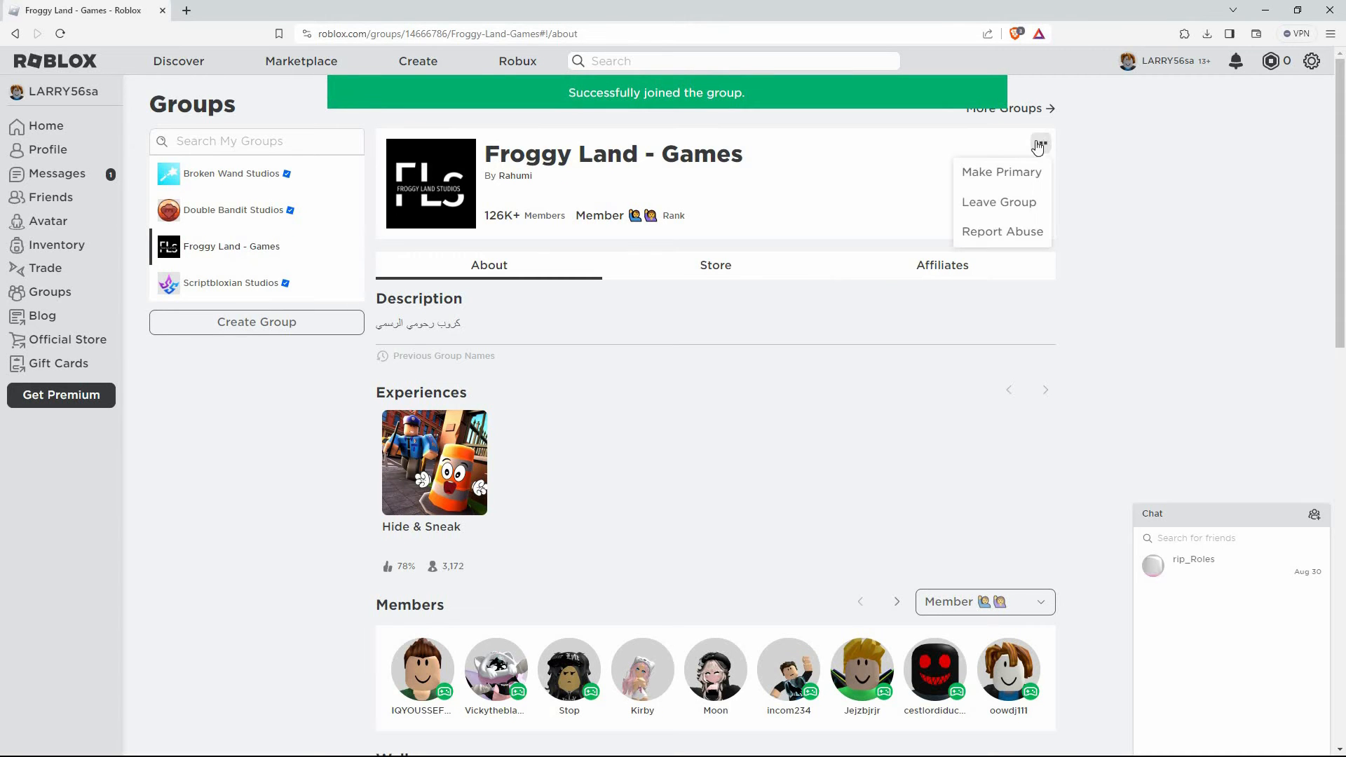
left_click(998, 202)
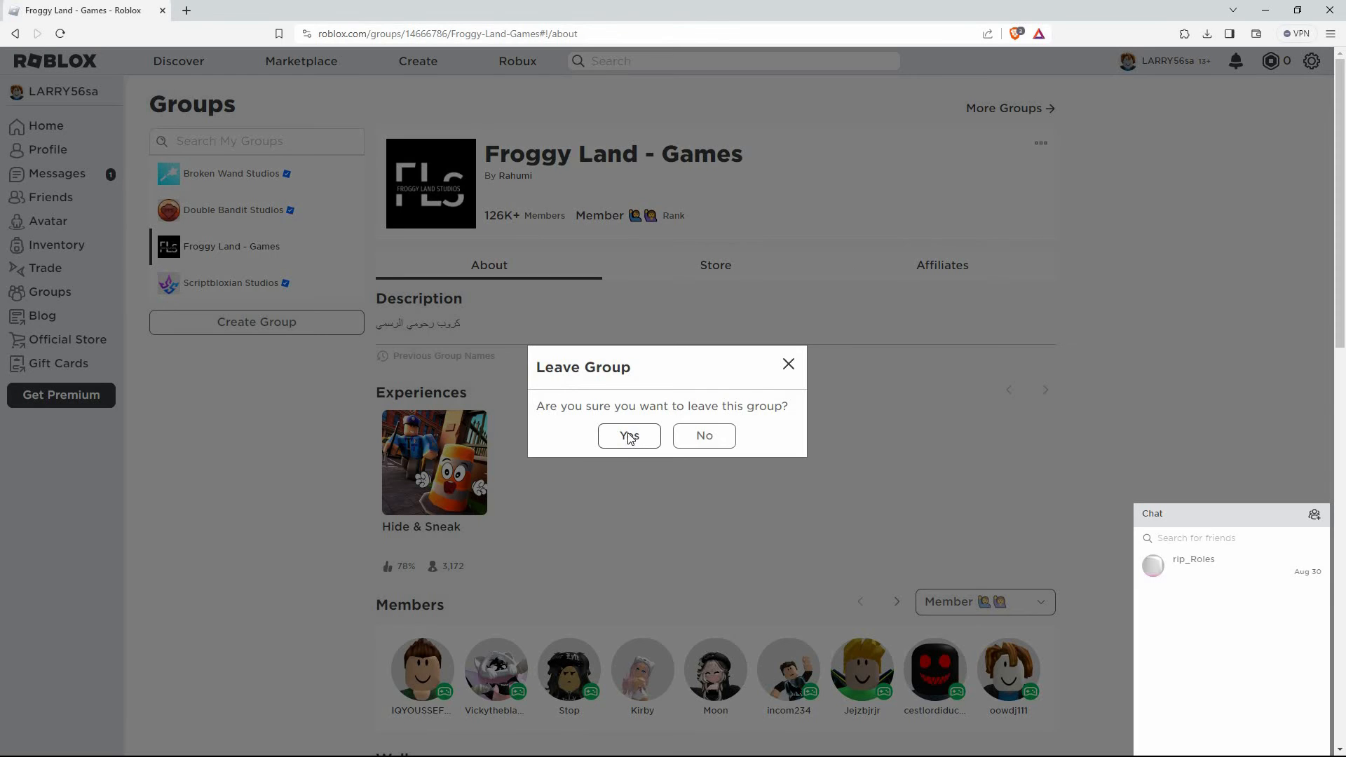
left_click(628, 435)
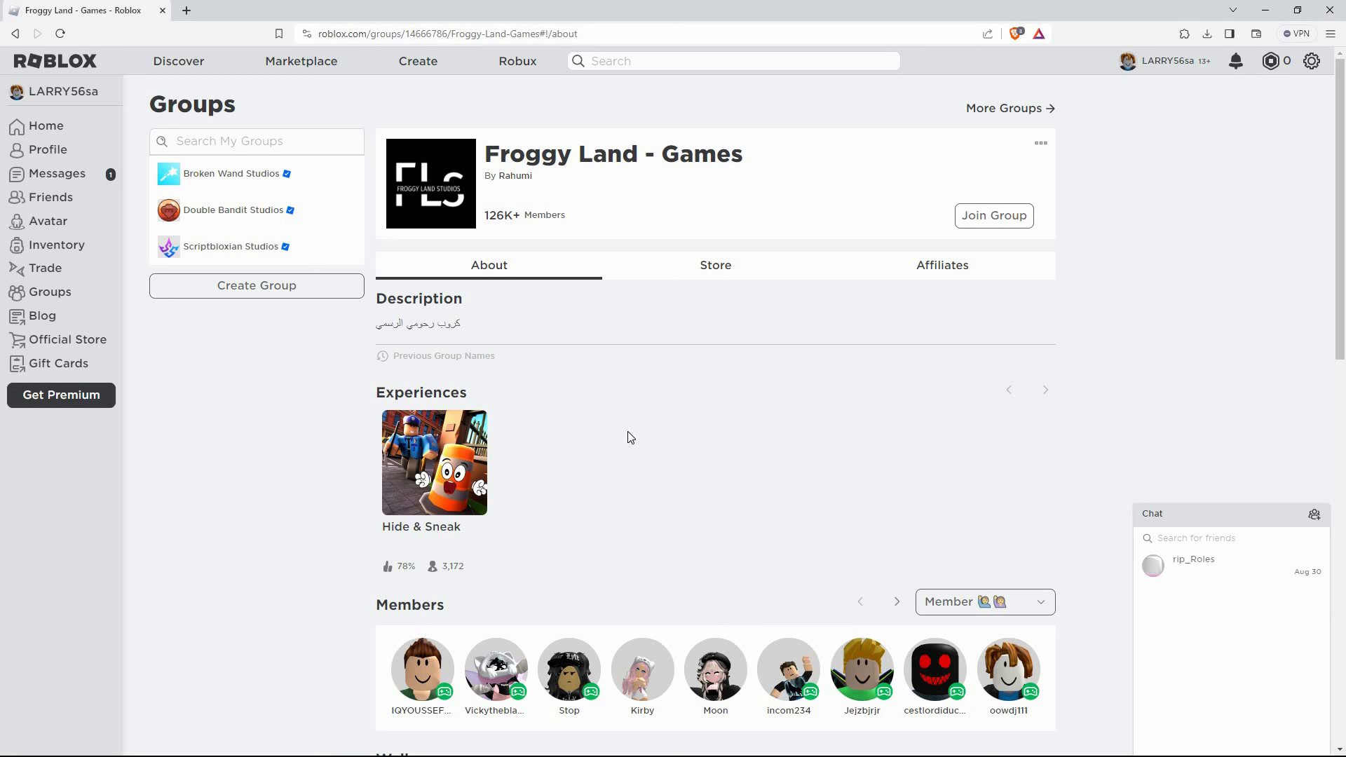
mouse_move(656, 431)
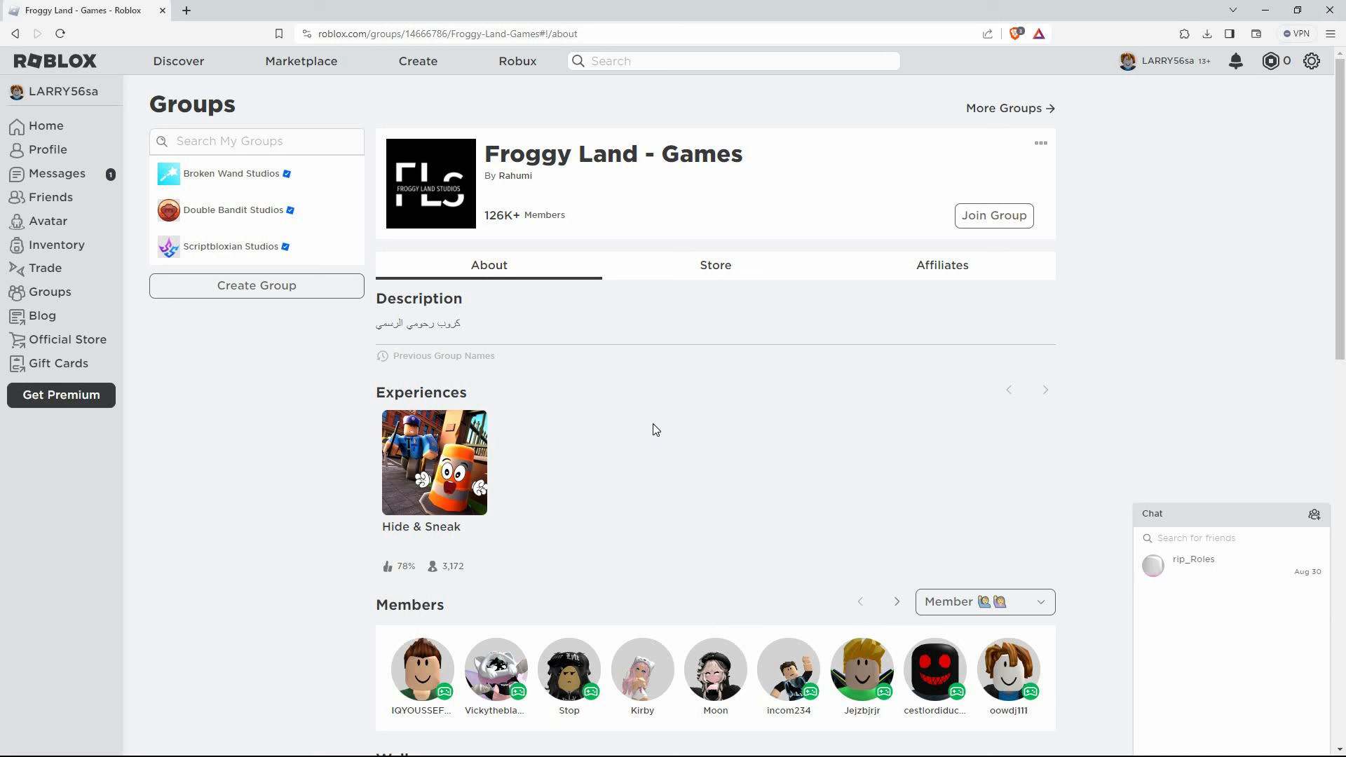
mouse_move(646, 404)
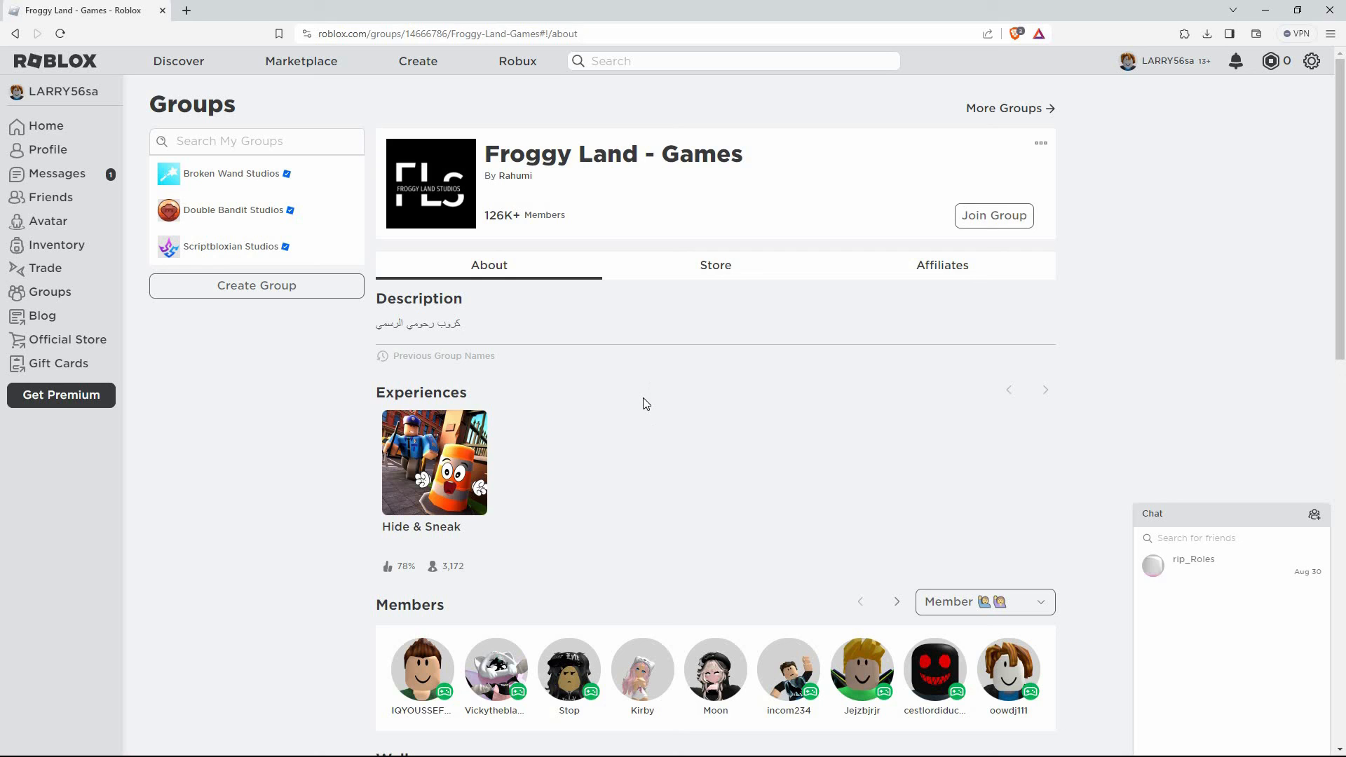